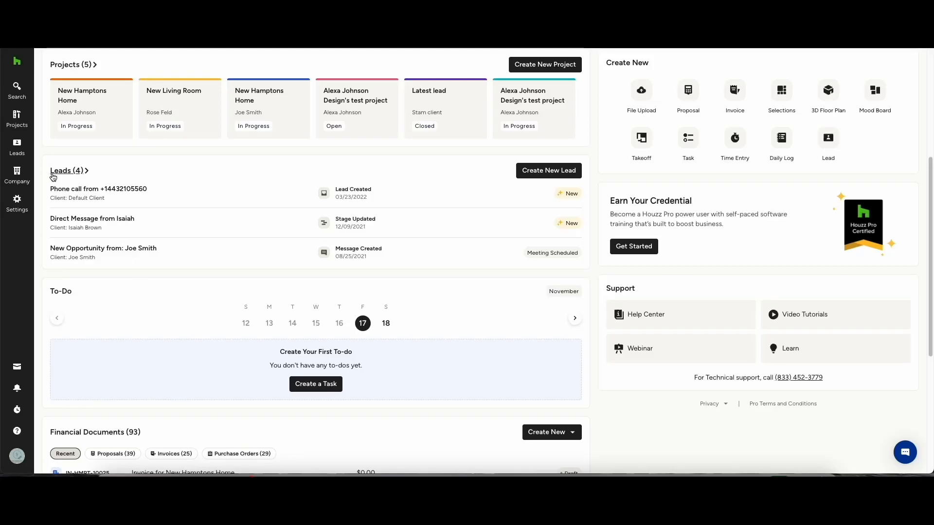
# Go to the New Hamptons Home project's invoices list from Projects.
pyautogui.click(17, 117)
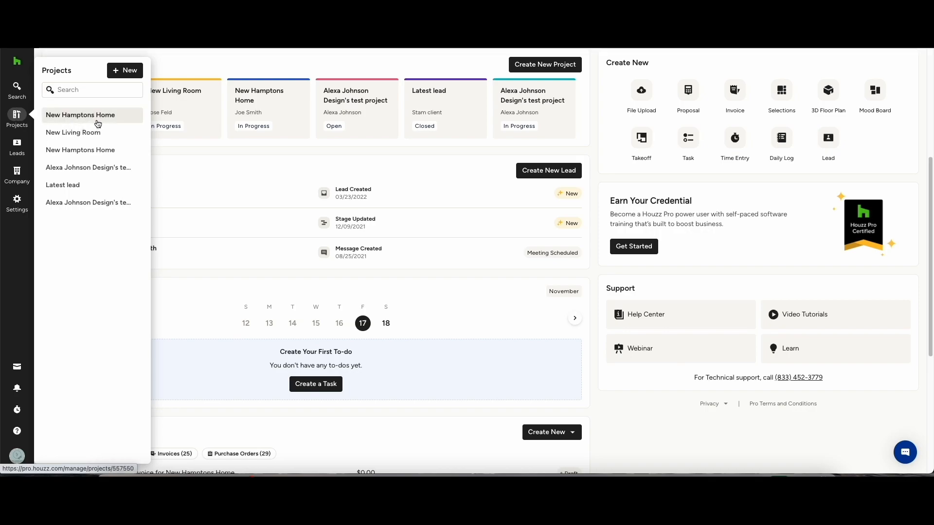
pyautogui.click(80, 115)
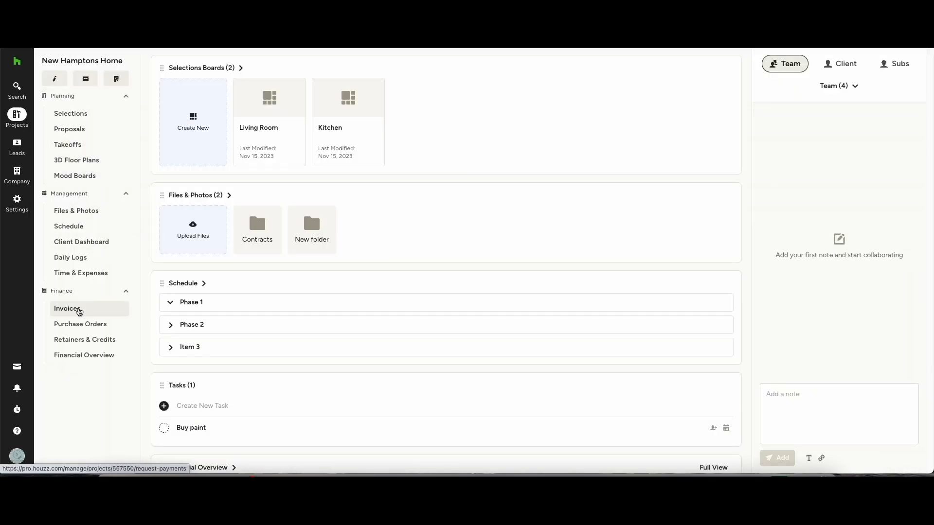
pyautogui.click(67, 308)
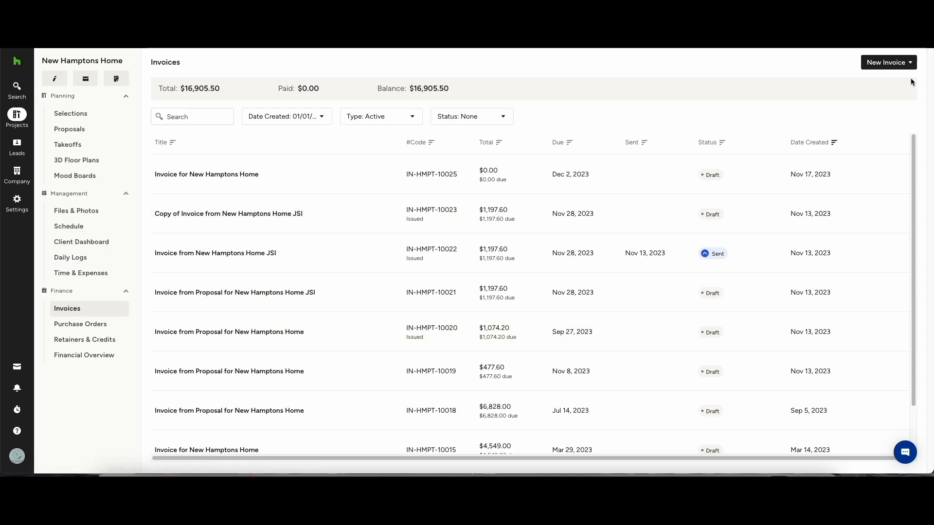
# Start blank invoice IN-HMPT-10026 with the 32 in. undermount sink item ($477.60).
pyautogui.click(887, 62)
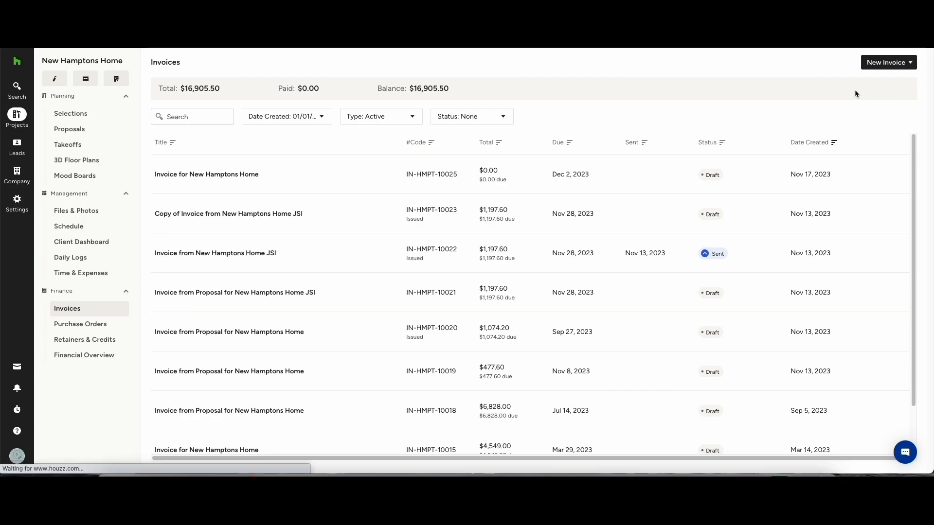
pyautogui.click(887, 62)
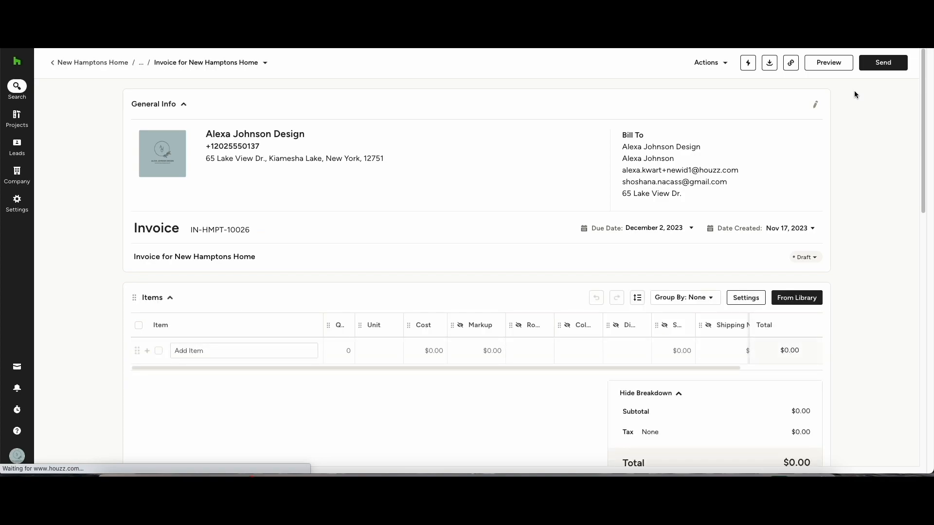
pyautogui.click(243, 351)
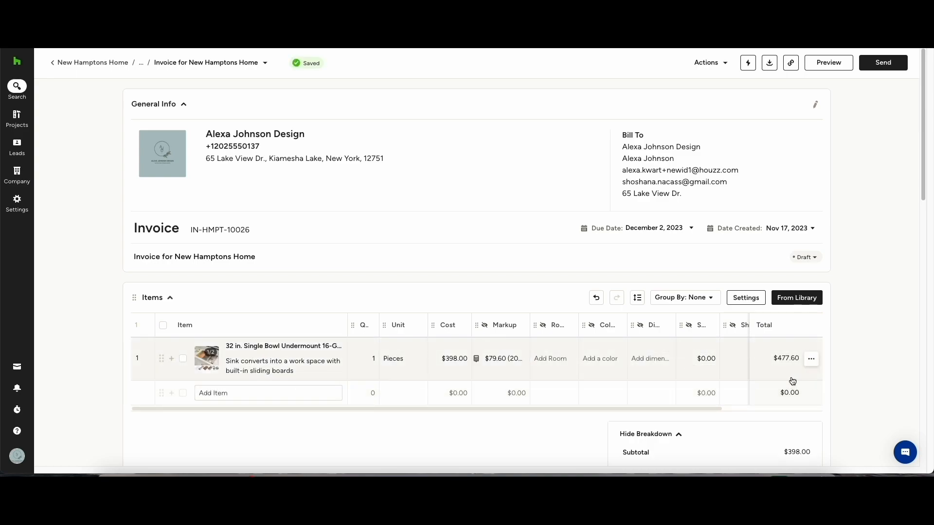
pyautogui.click(16, 117)
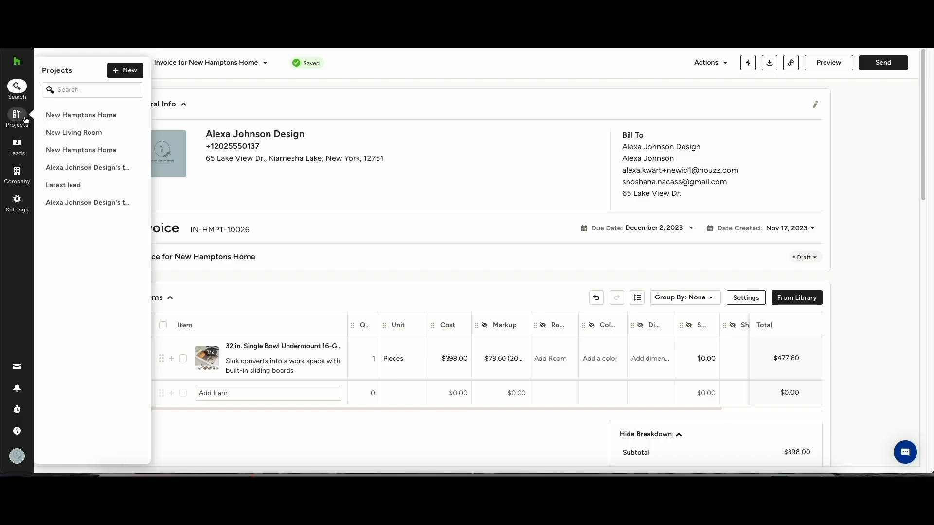
# Review the Hamptons Home JSI proposal's items and convert it into invoice IN-HMPT-10027.
pyautogui.click(82, 114)
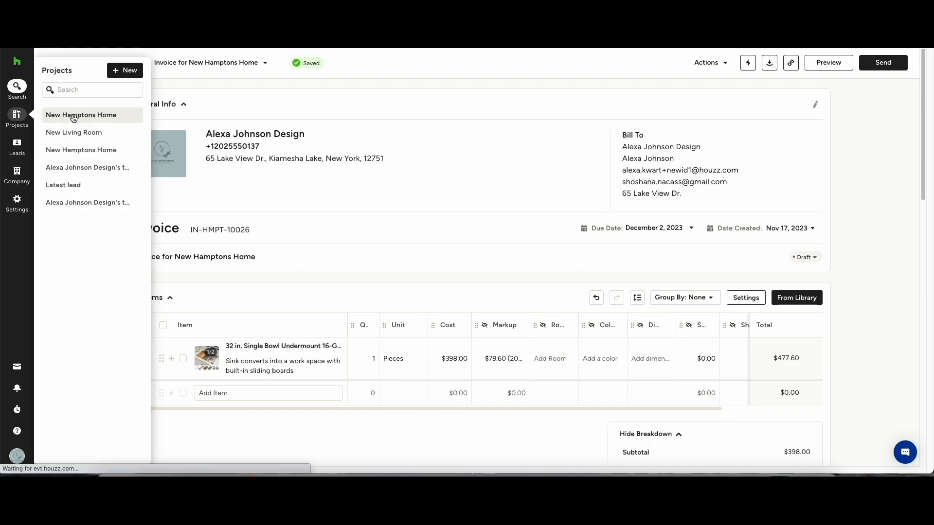
pyautogui.click(80, 114)
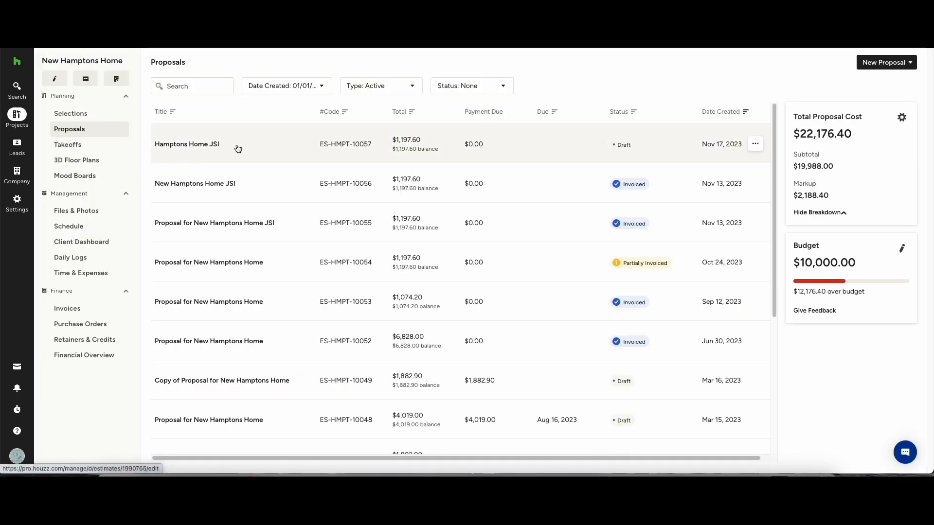
pyautogui.click(187, 144)
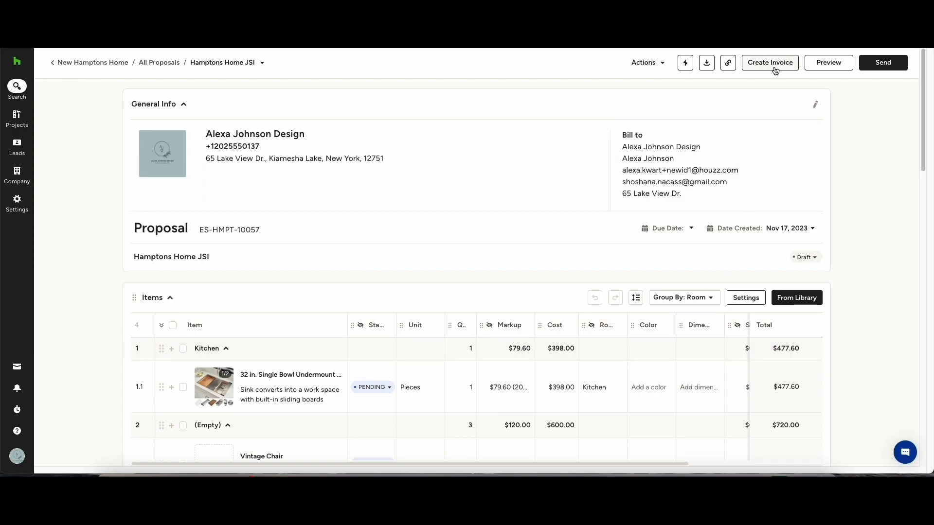
pyautogui.scroll(-3)
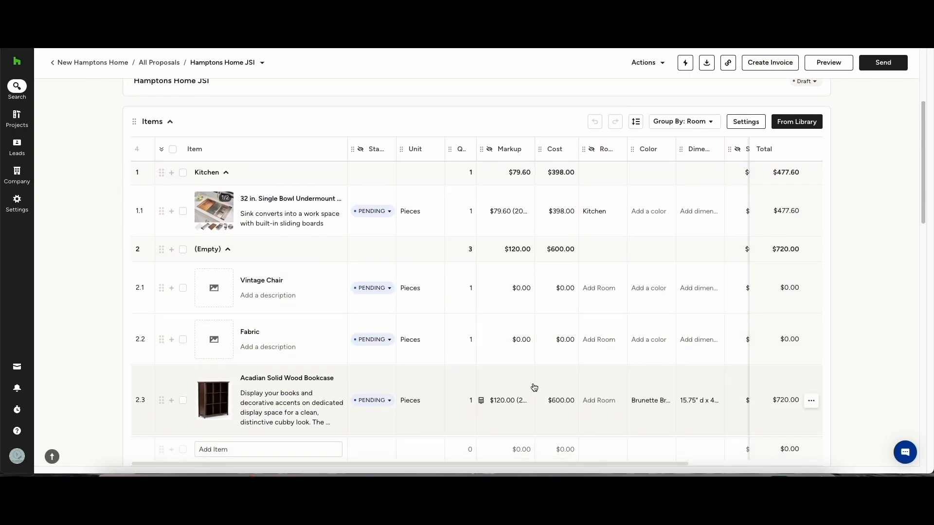
pyautogui.scroll(-3)
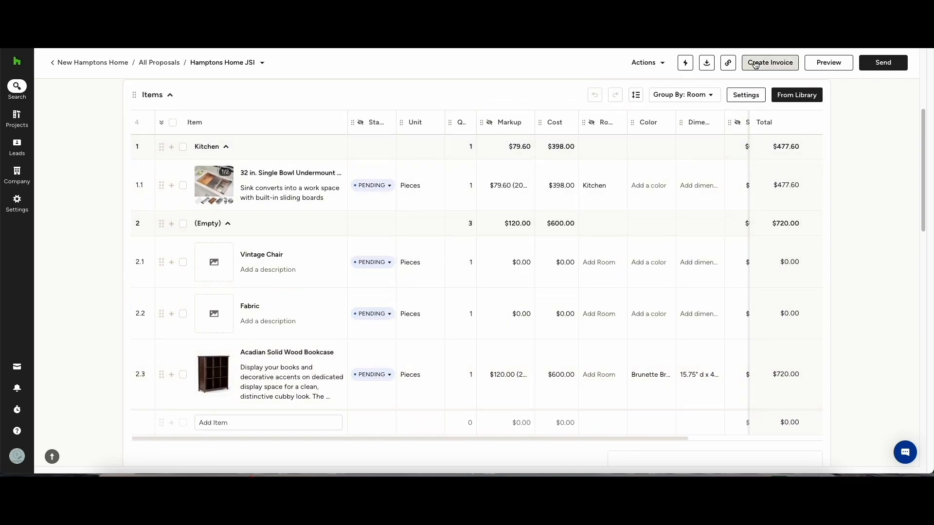
pyautogui.click(769, 63)
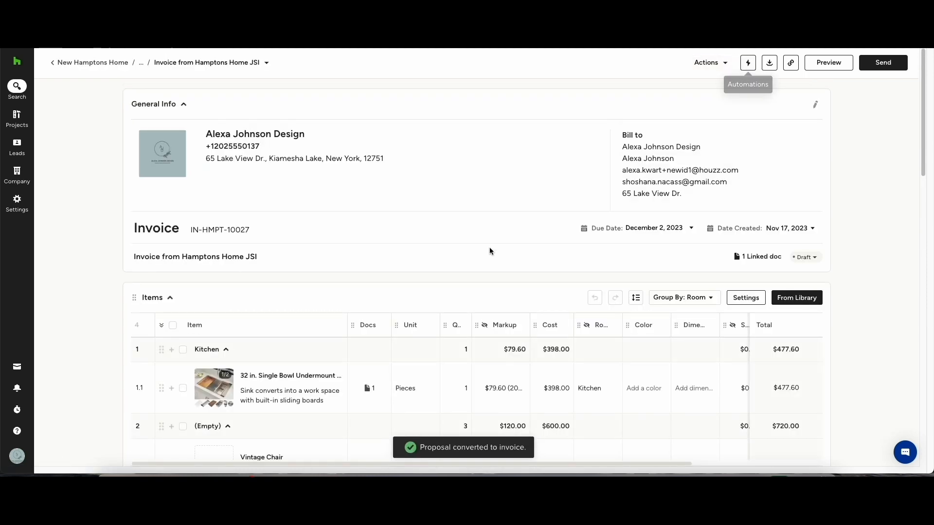
# Preview invoice IN-HMPT-10027 as the client sees it, scrolling its grouped items.
pyautogui.scroll(-3)
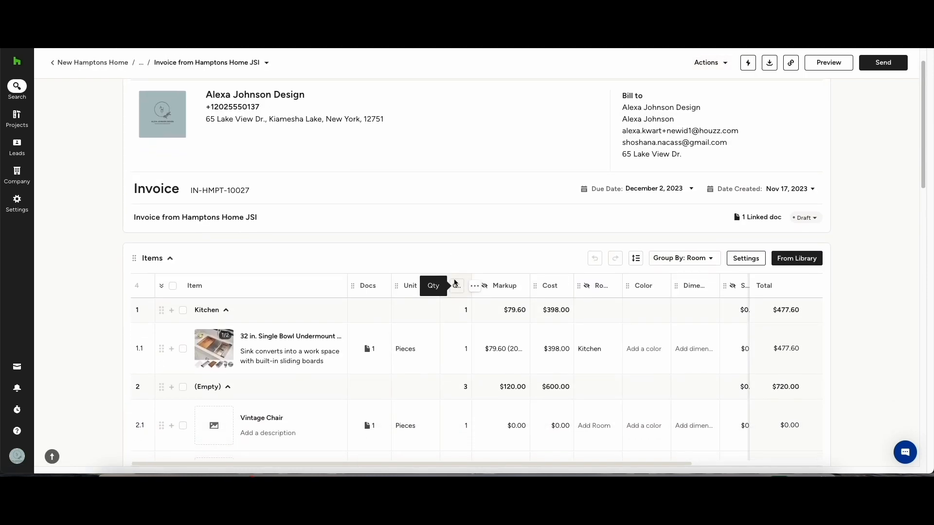
pyautogui.click(827, 62)
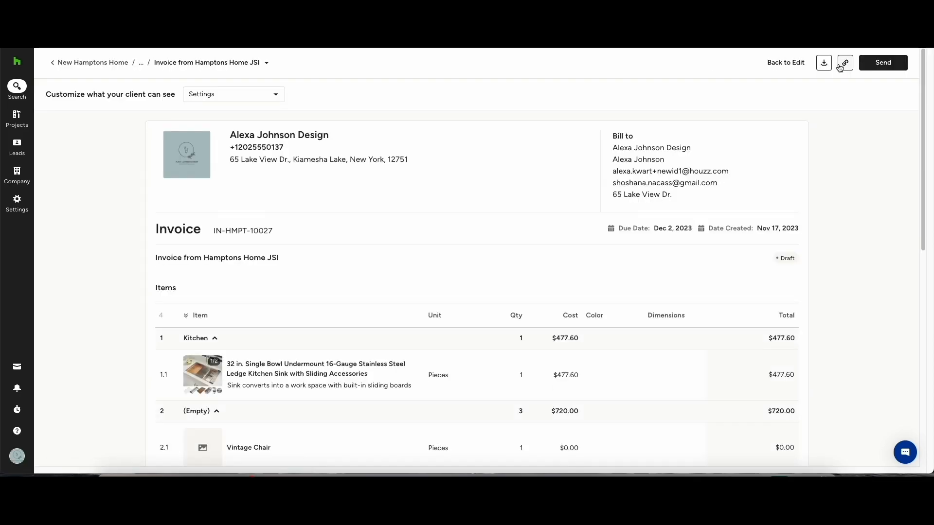
pyautogui.scroll(-3)
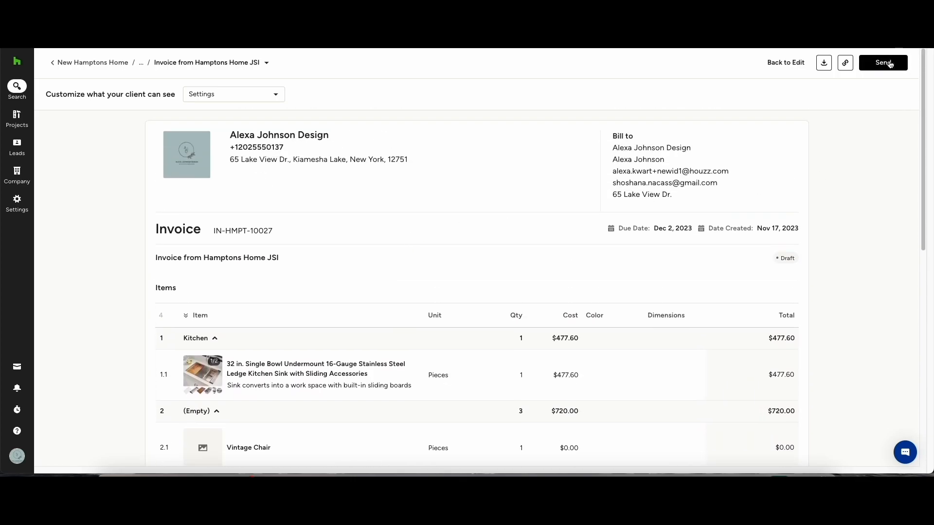
# Email invoice IN-HMPT-10027 to the client, then go back to the project overview.
pyautogui.click(883, 62)
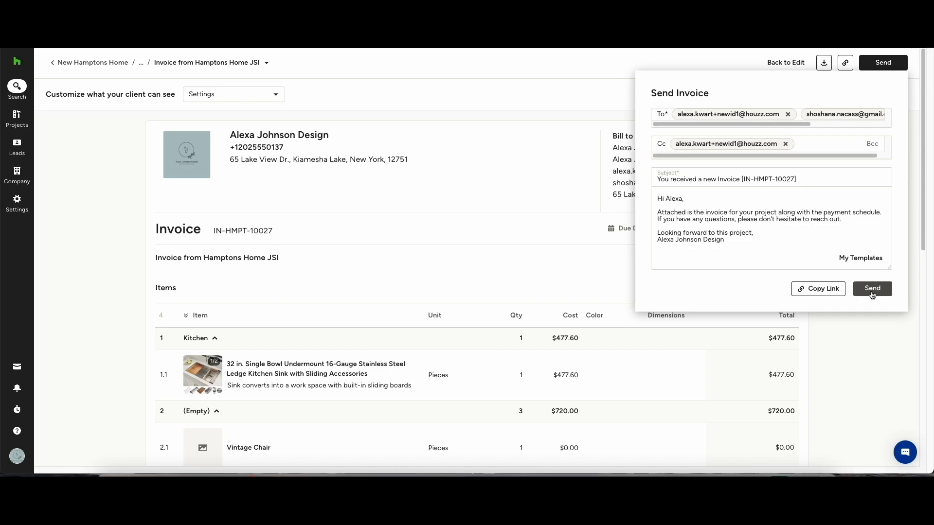
pyautogui.click(871, 289)
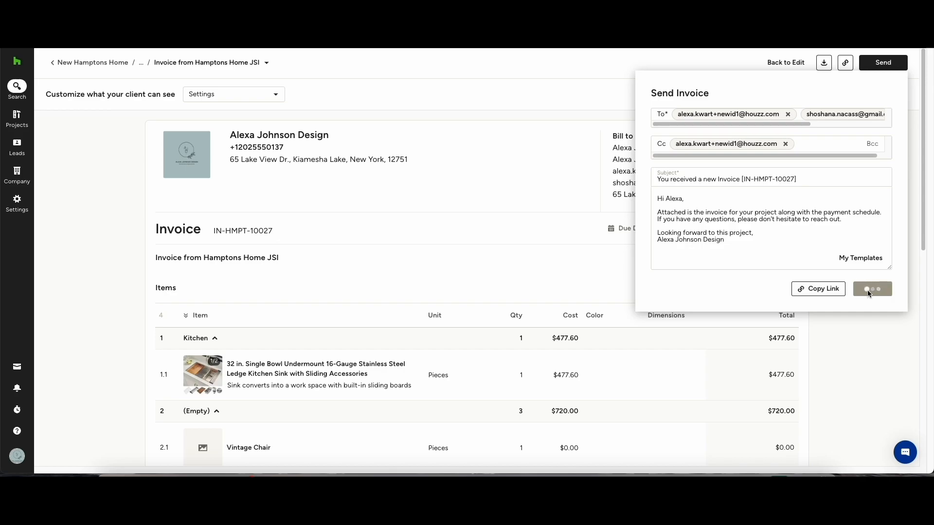
pyautogui.click(872, 289)
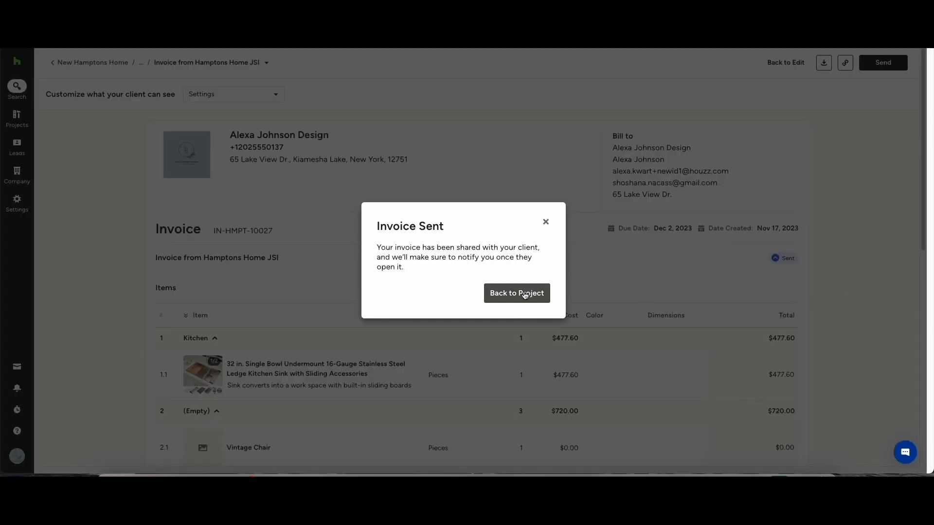
pyautogui.click(515, 293)
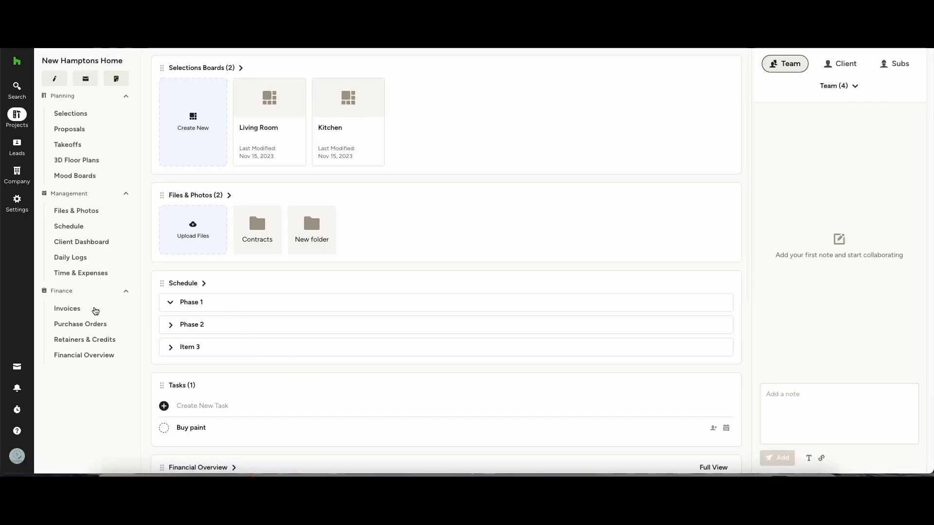
# Reopen sent invoice IN-HMPT-10027 from the invoices list and show its Actions menu.
pyautogui.click(66, 308)
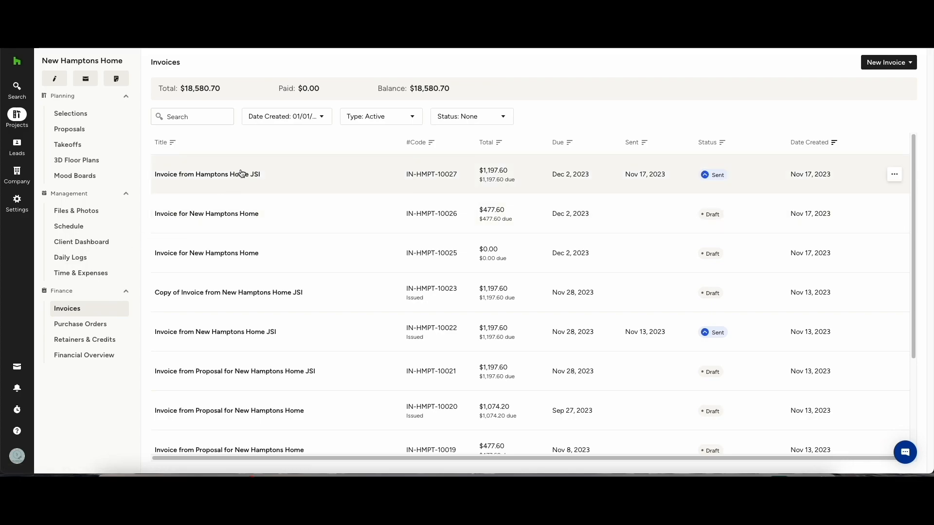
pyautogui.click(206, 174)
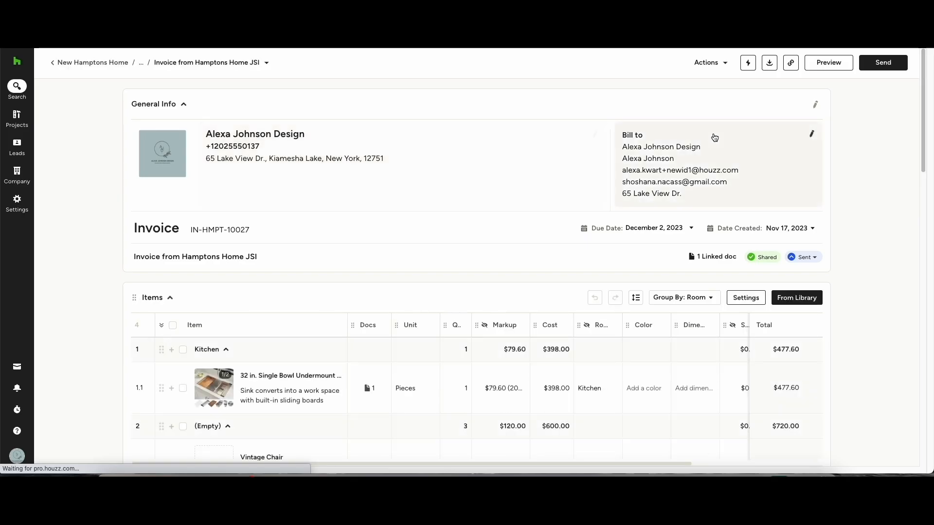
pyautogui.click(708, 62)
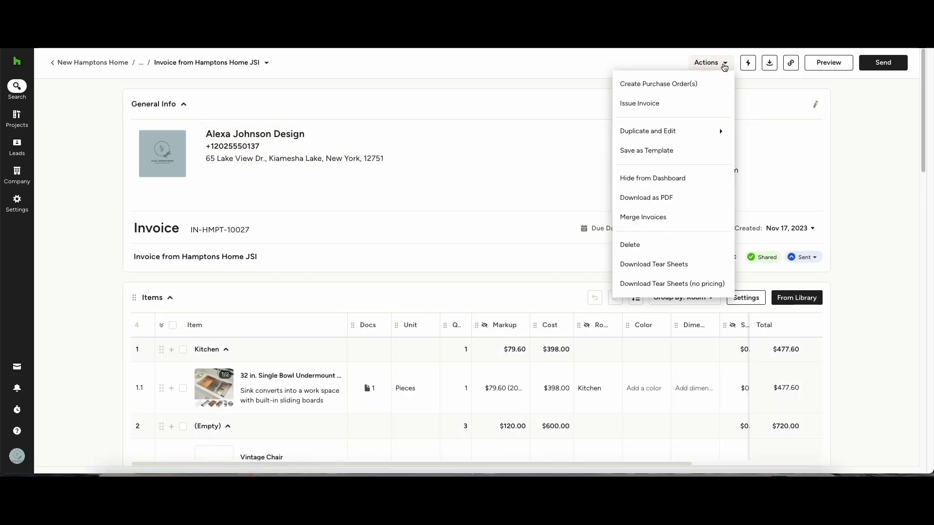
# Issue invoice IN-HMPT-10027 from Actions, confirm, and dismiss the success notice.
pyautogui.click(639, 103)
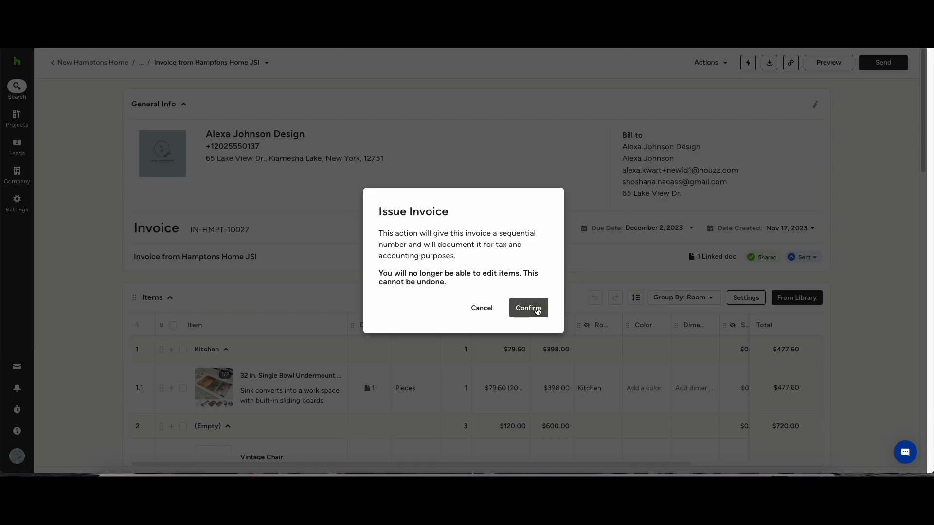
pyautogui.click(528, 308)
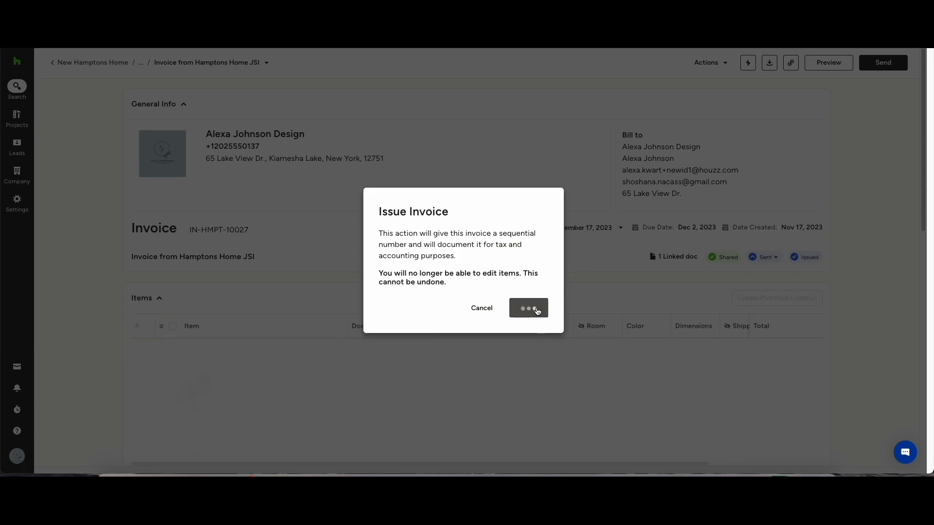
pyautogui.click(528, 308)
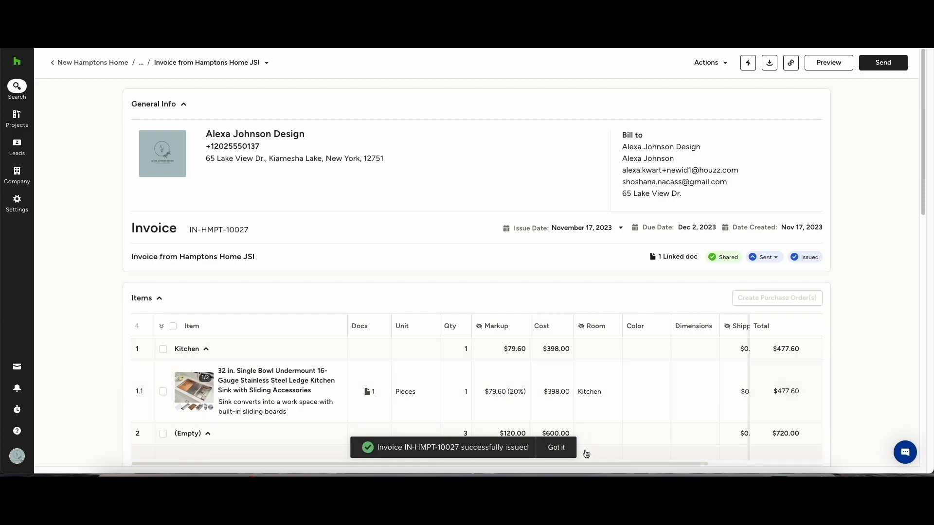
pyautogui.click(556, 447)
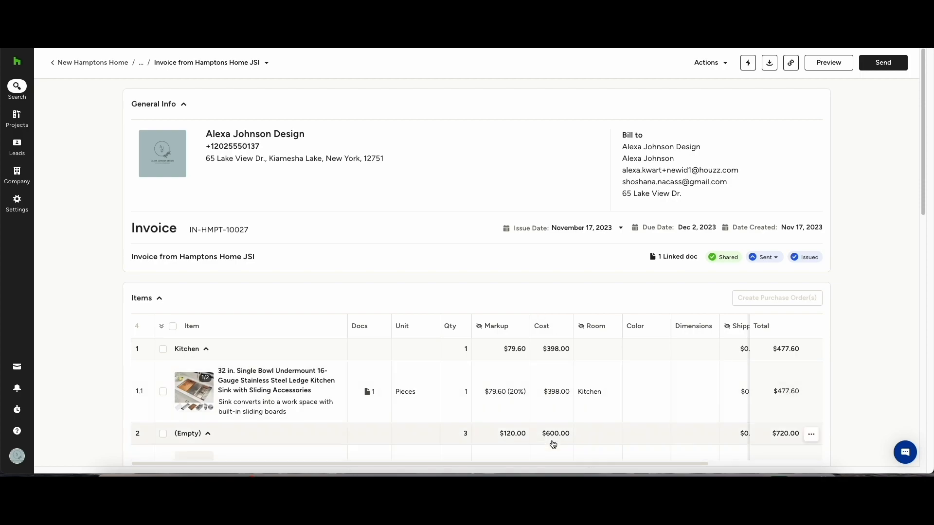
pyautogui.moveTo(646, 269)
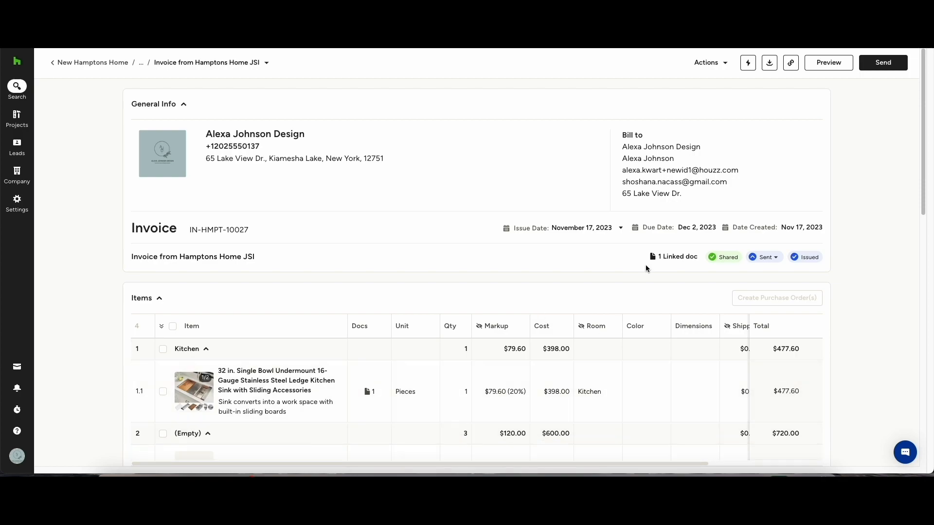